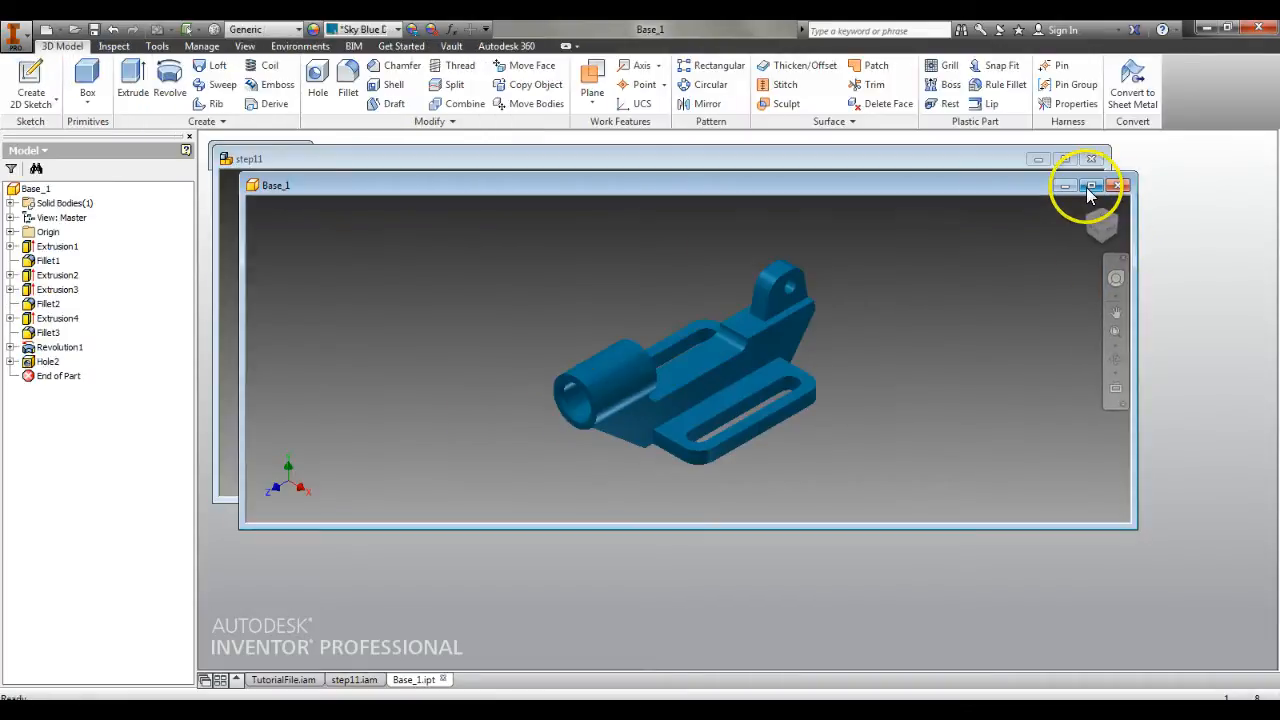
Step: Maximize the Base_1 part window and reveal the Save As choices in the application menu
left_click(1092, 188)
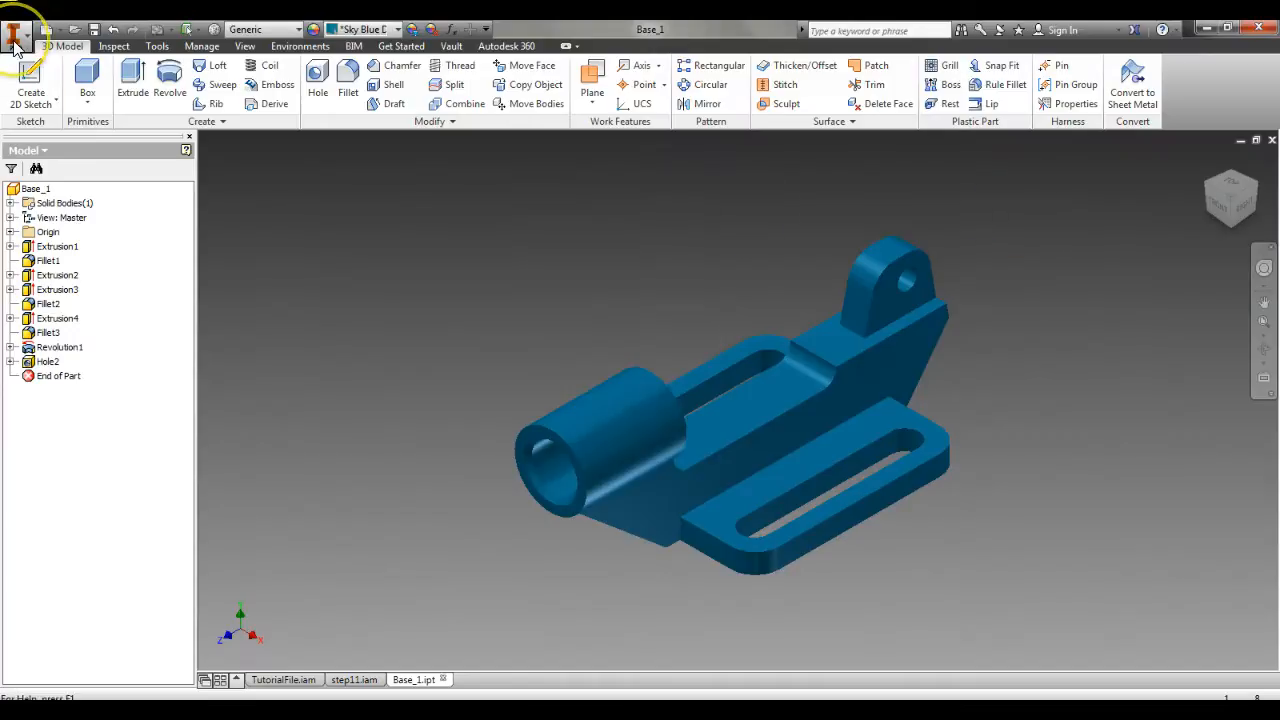
left_click(16, 30)
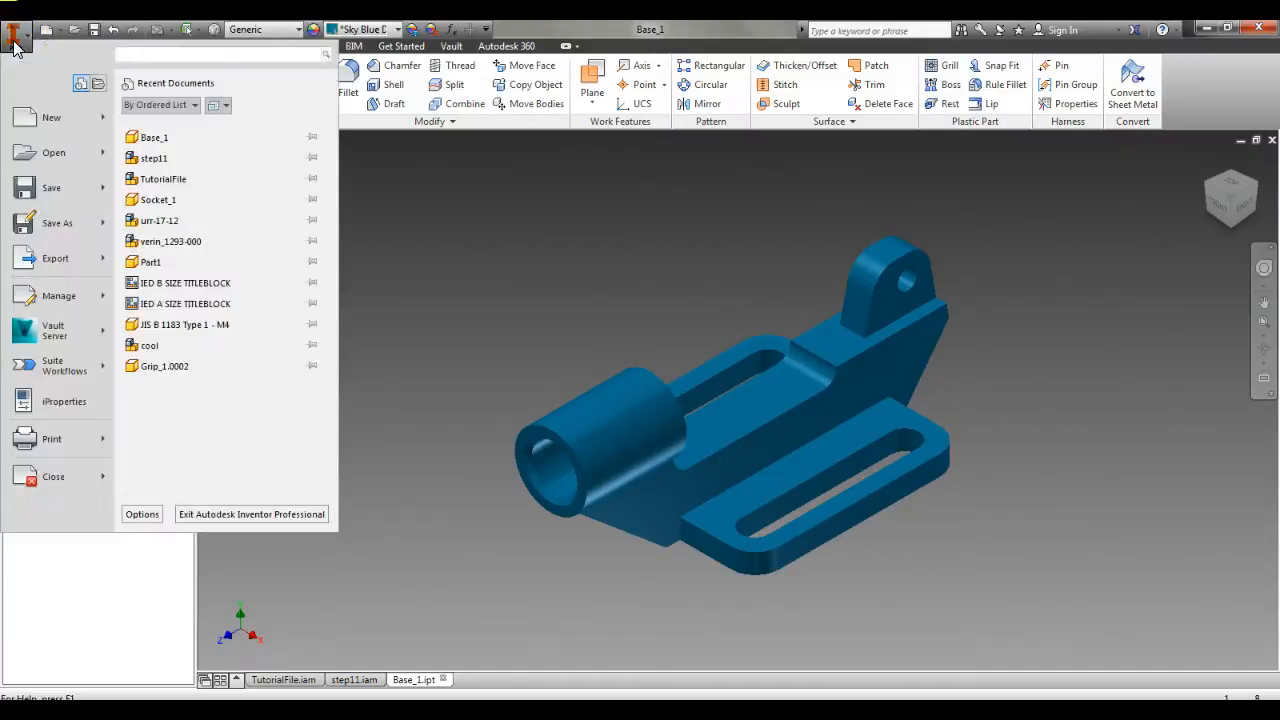
left_click(56, 222)
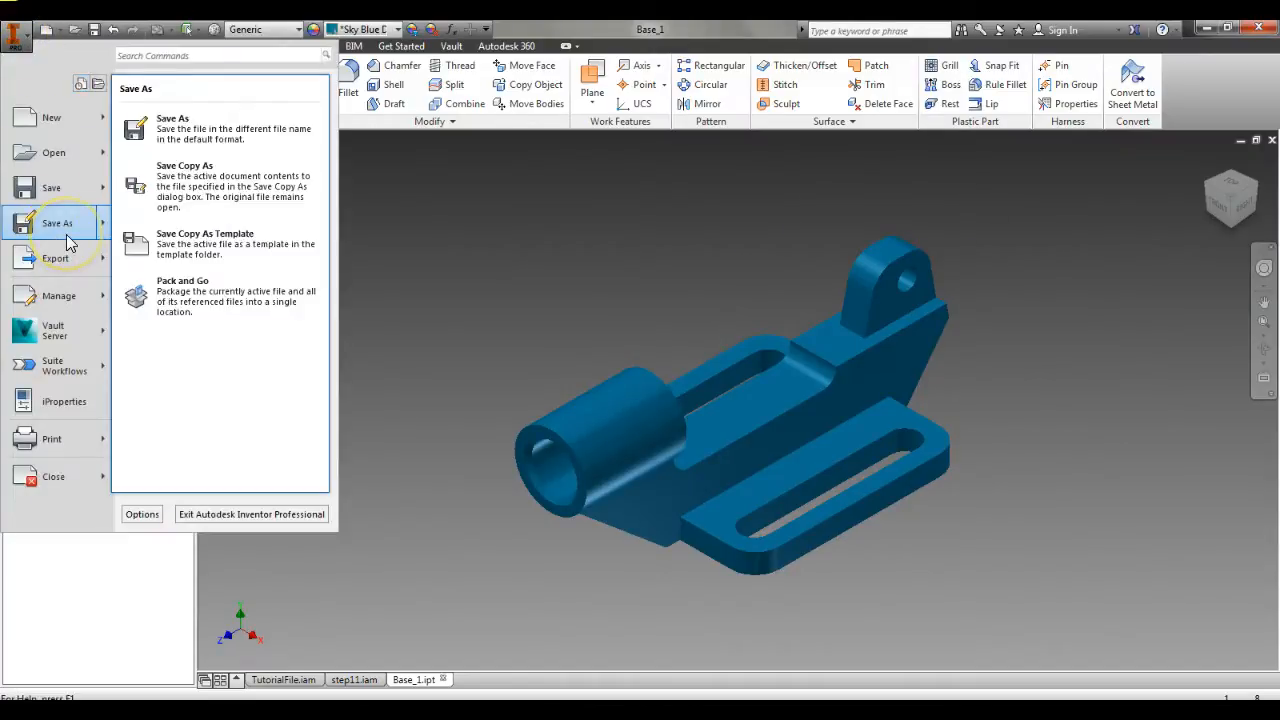
mouse_move(180, 244)
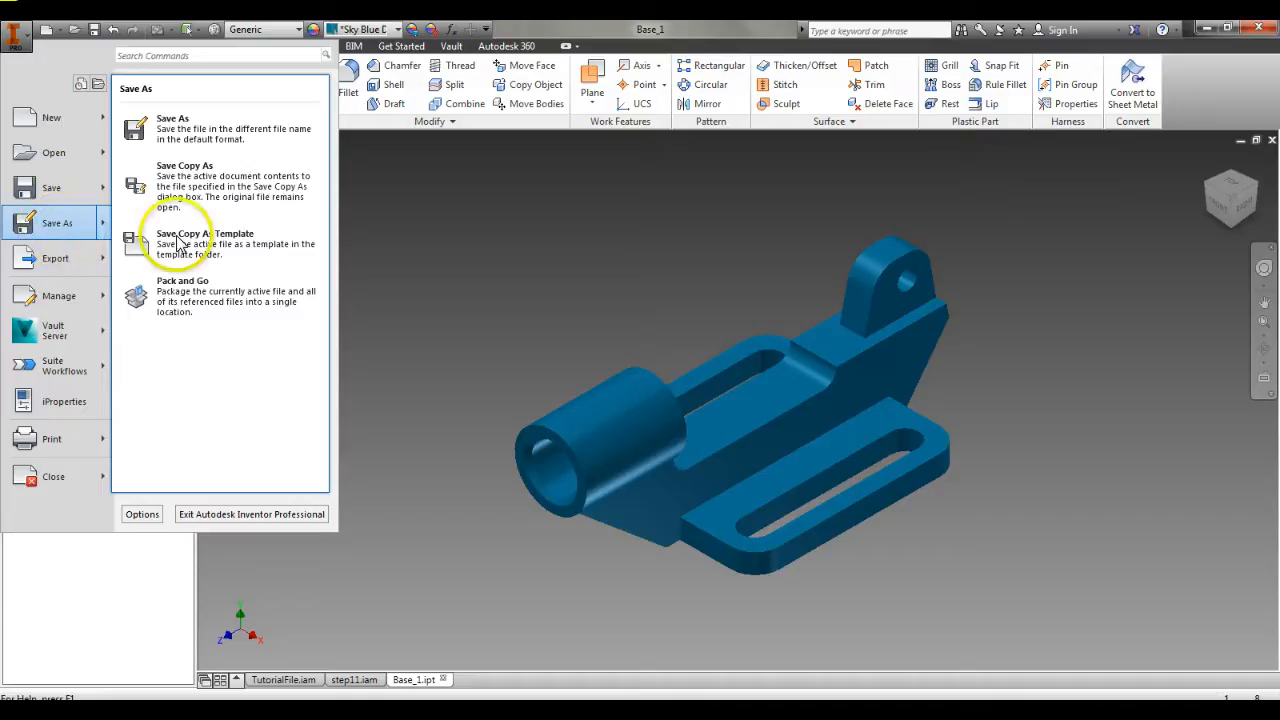
mouse_move(190, 186)
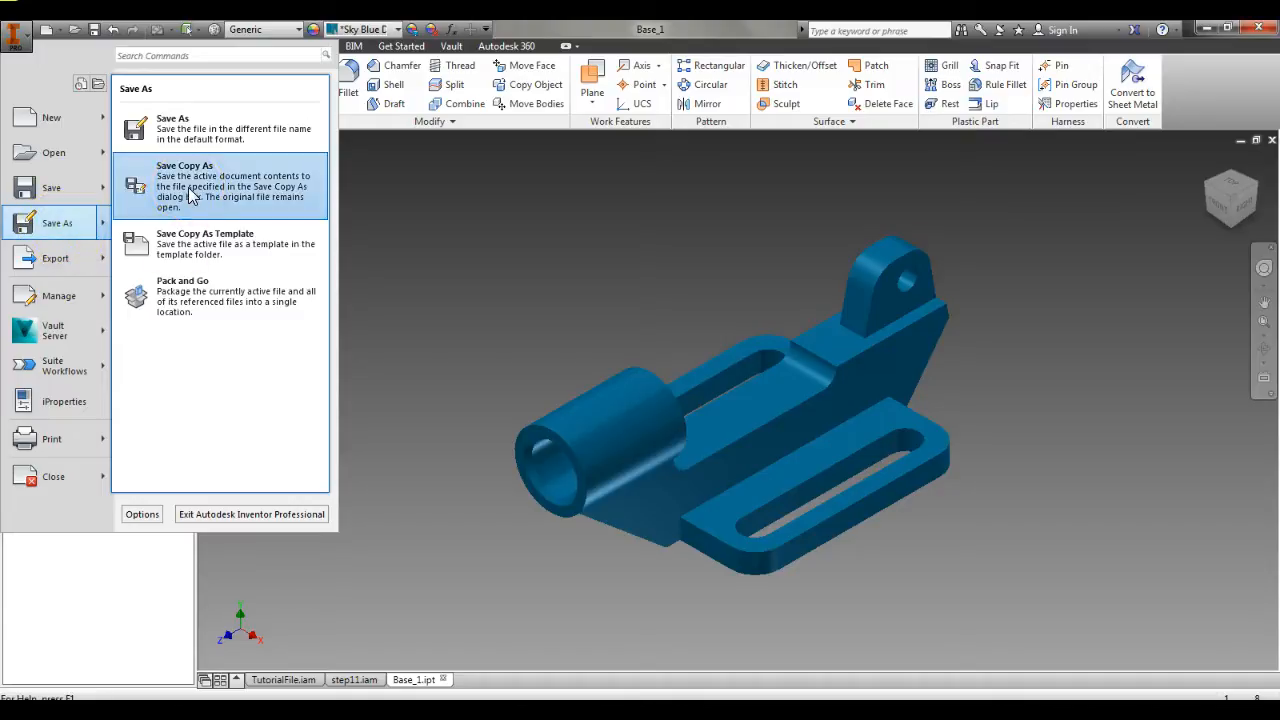
Step: Begin Save Copy As for Base_1, targeting Desktop > Demos with file type STL Files (*.stl)
left_click(56, 258)
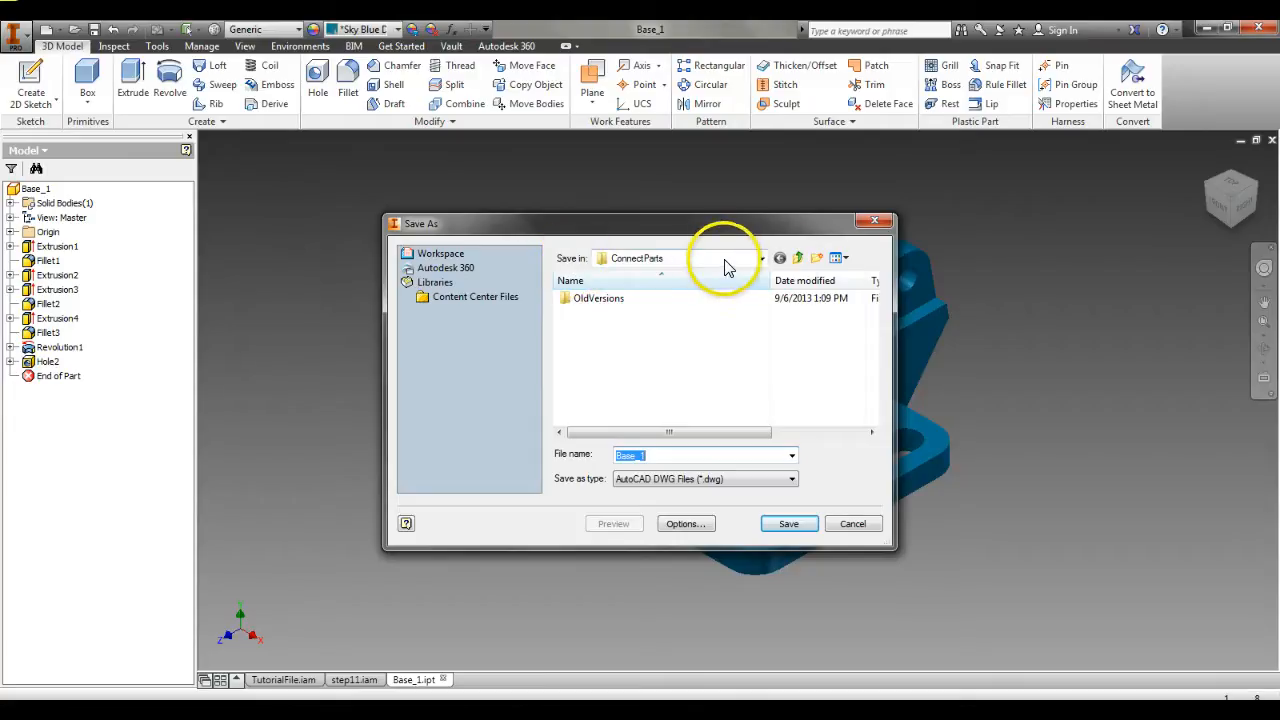
left_click(760, 258)
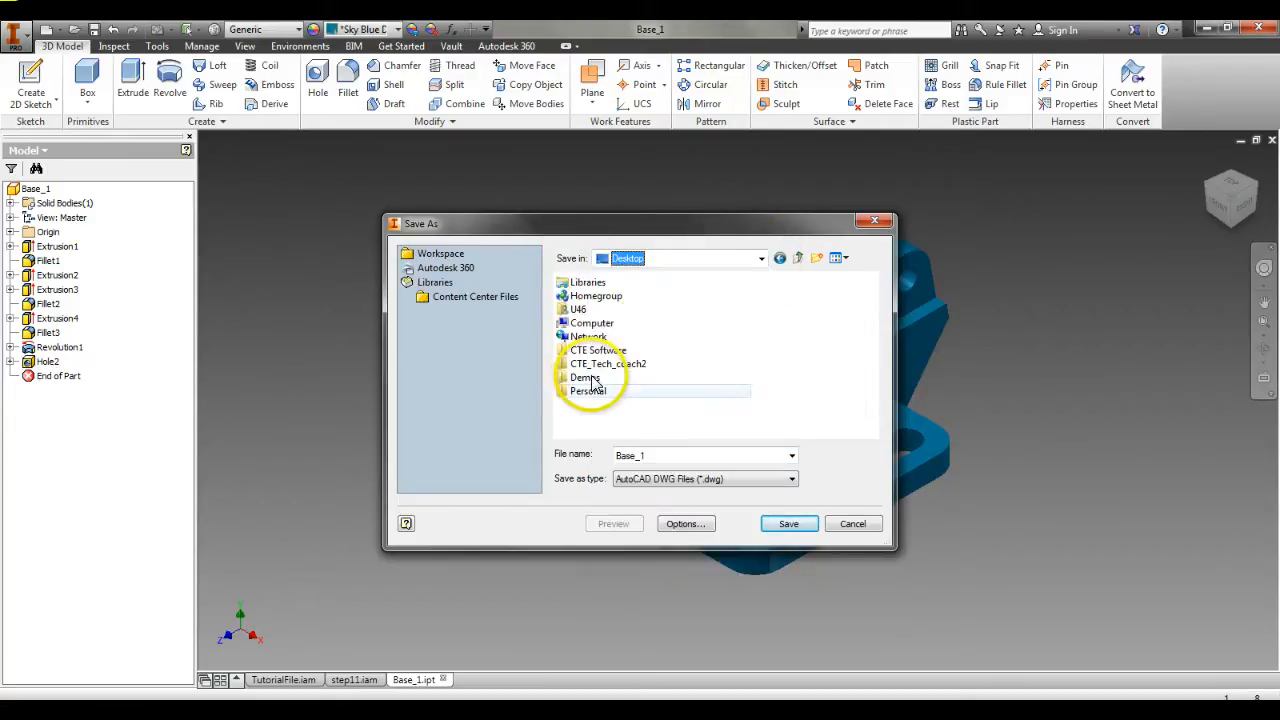
double_click(586, 376)
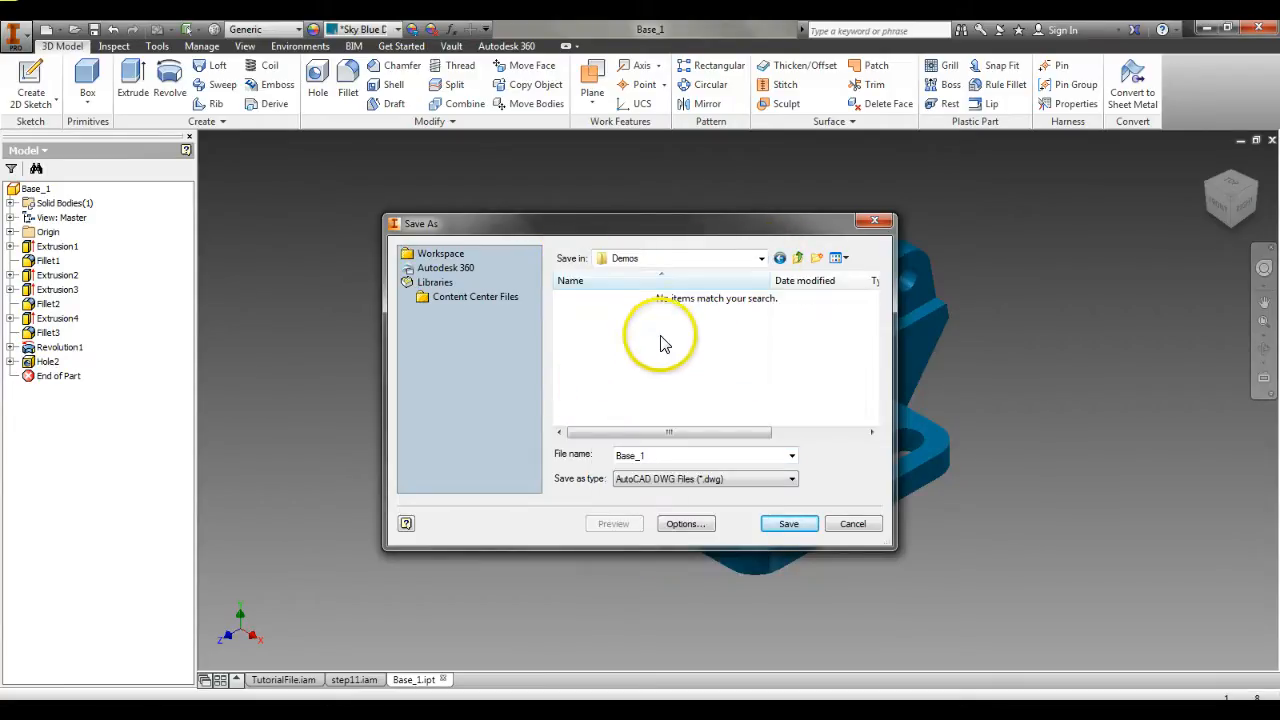
left_click(700, 456)
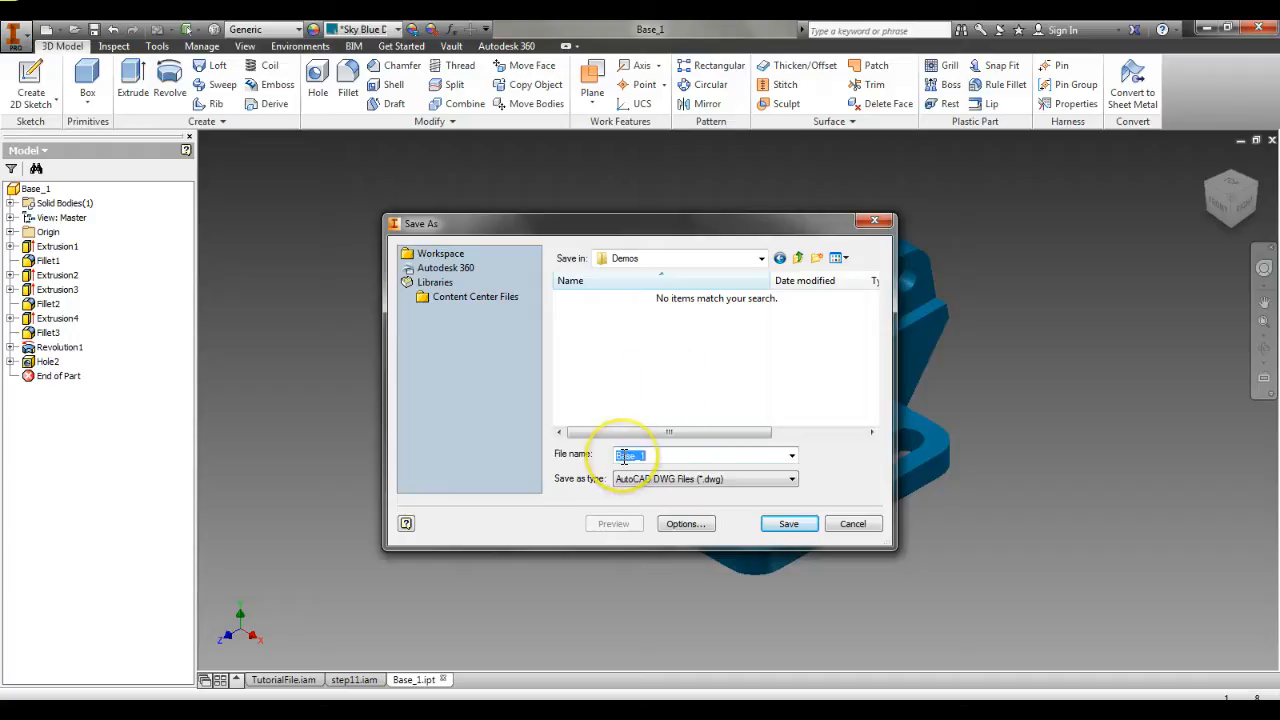
left_click(790, 478)
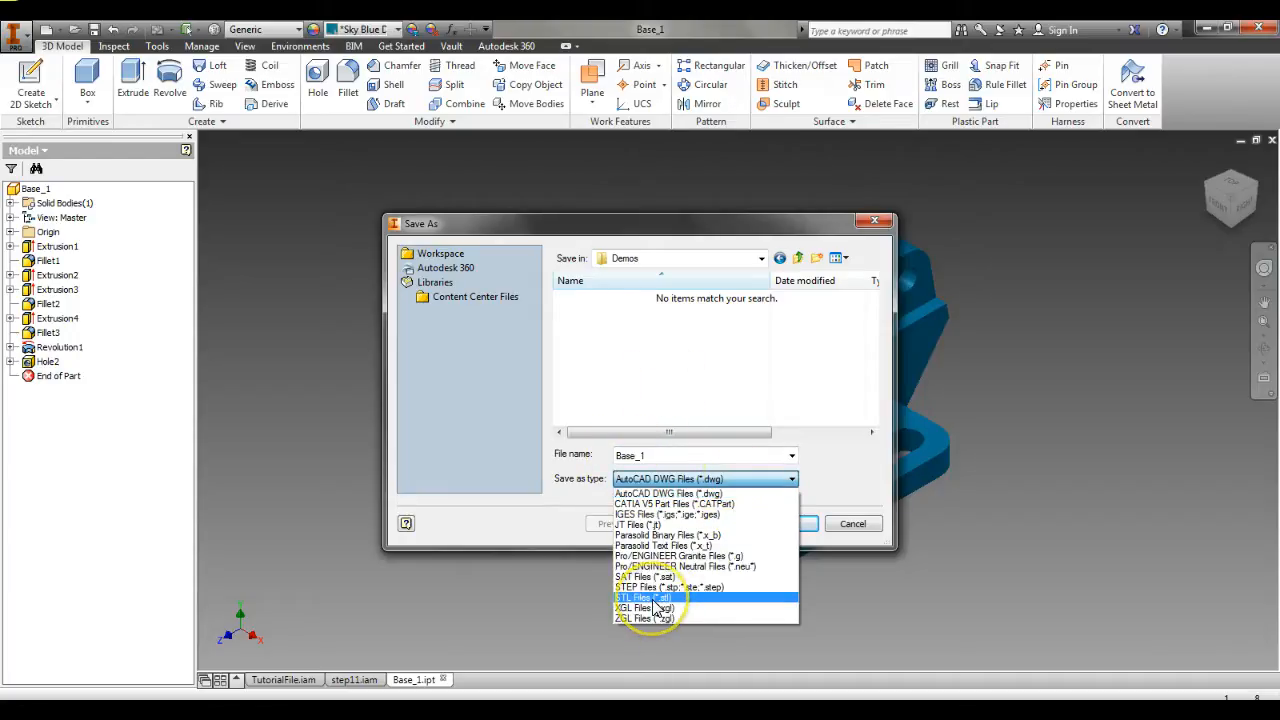
left_click(636, 596)
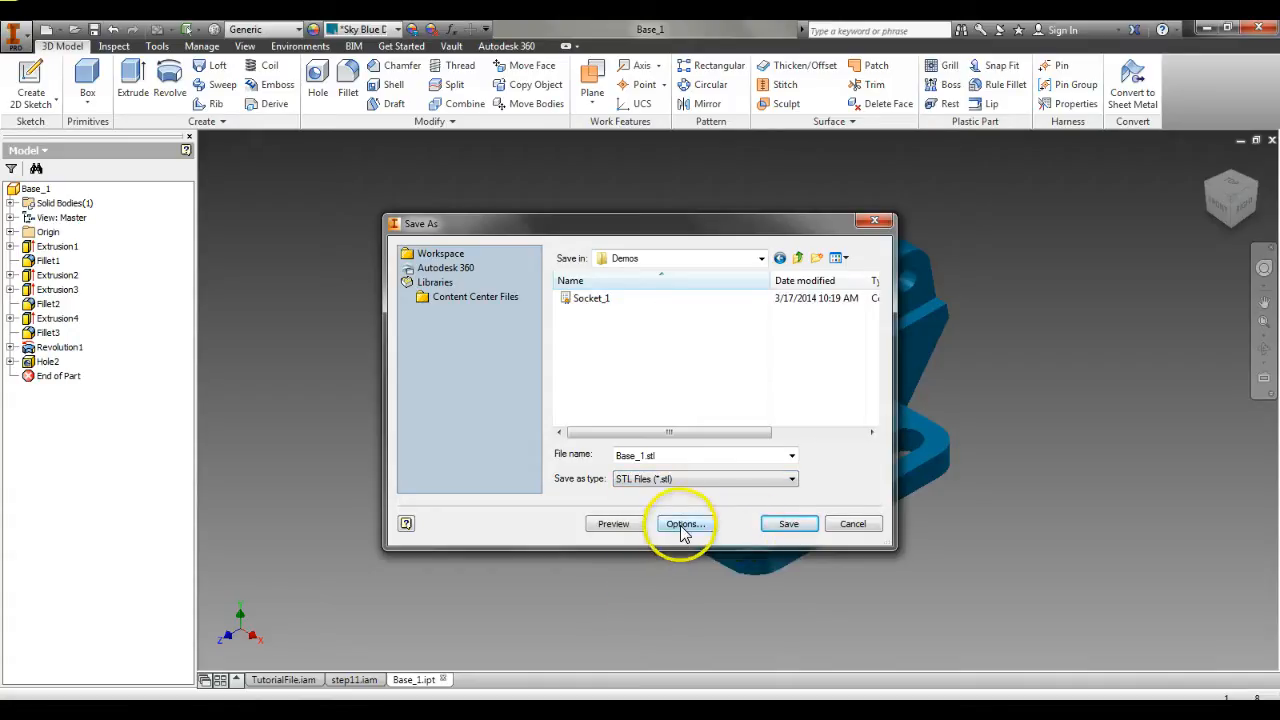
Step: Set the STL export units to inch and save the Base_1 copy into Demos
left_click(684, 524)
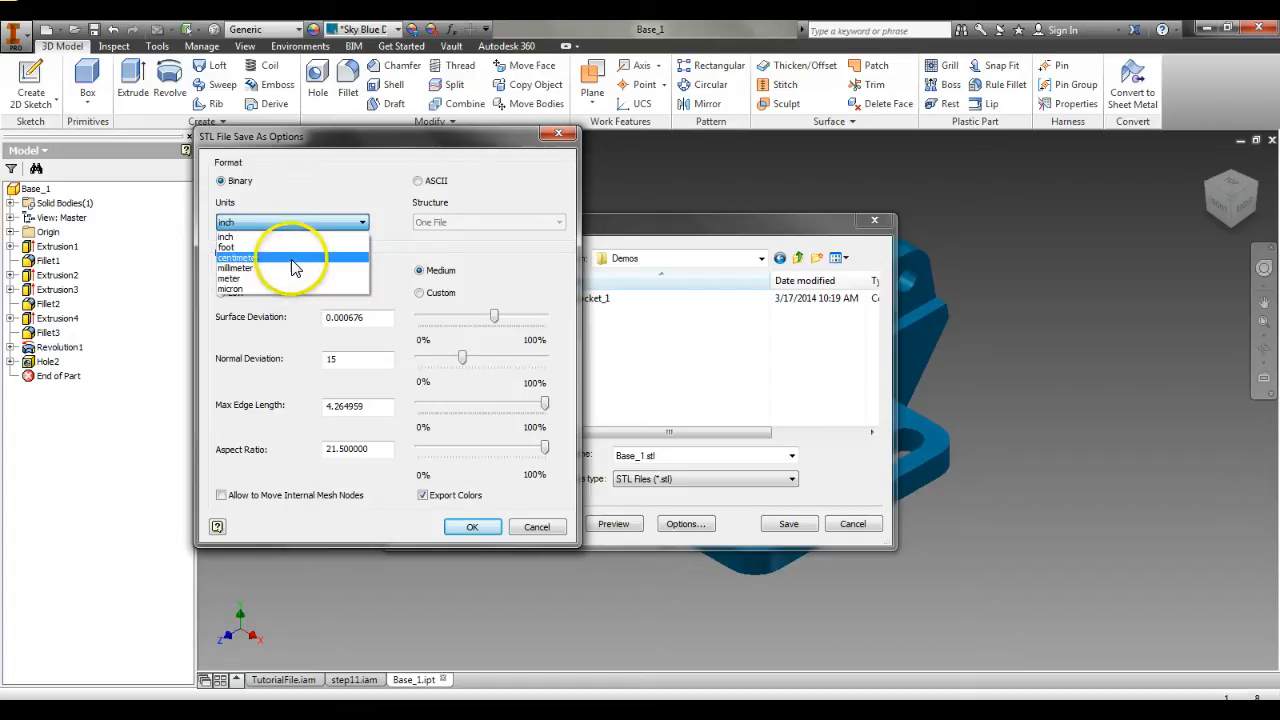
left_click(290, 222)
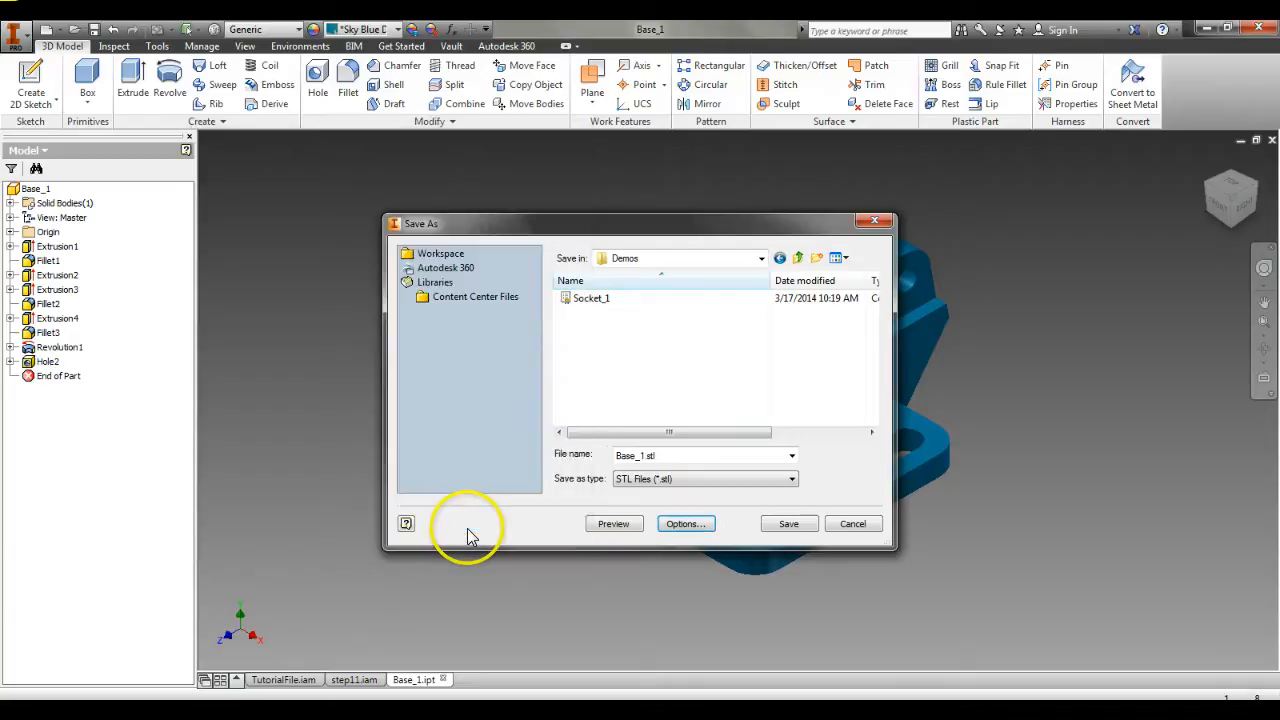
left_click(788, 524)
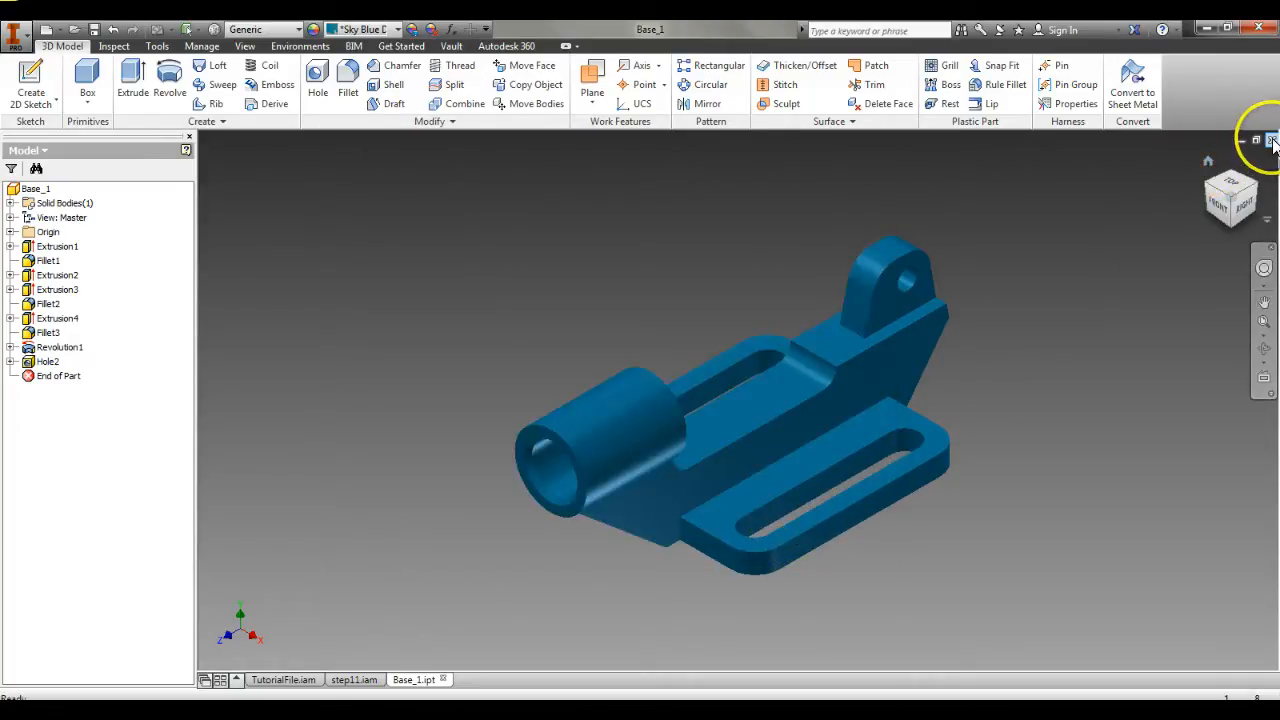
Step: Close Base_1 and start Save Copy As for the step11 assembly
left_click(354, 680)
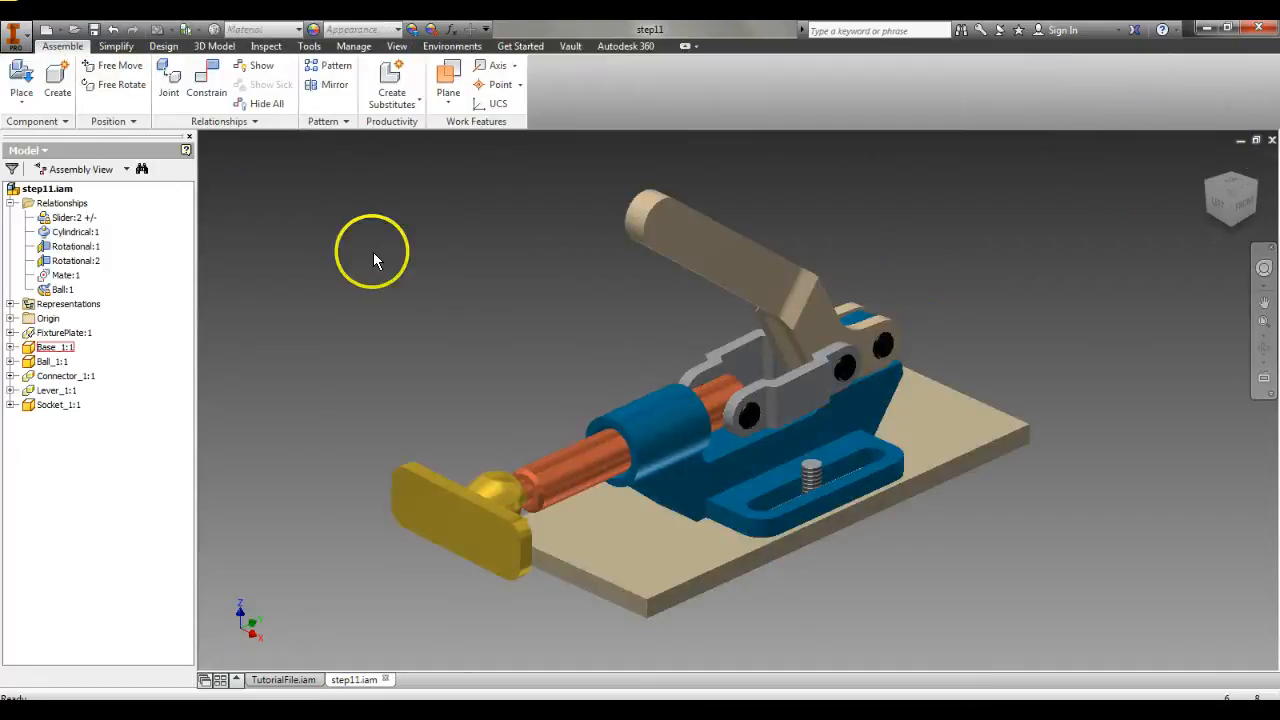
left_click(16, 30)
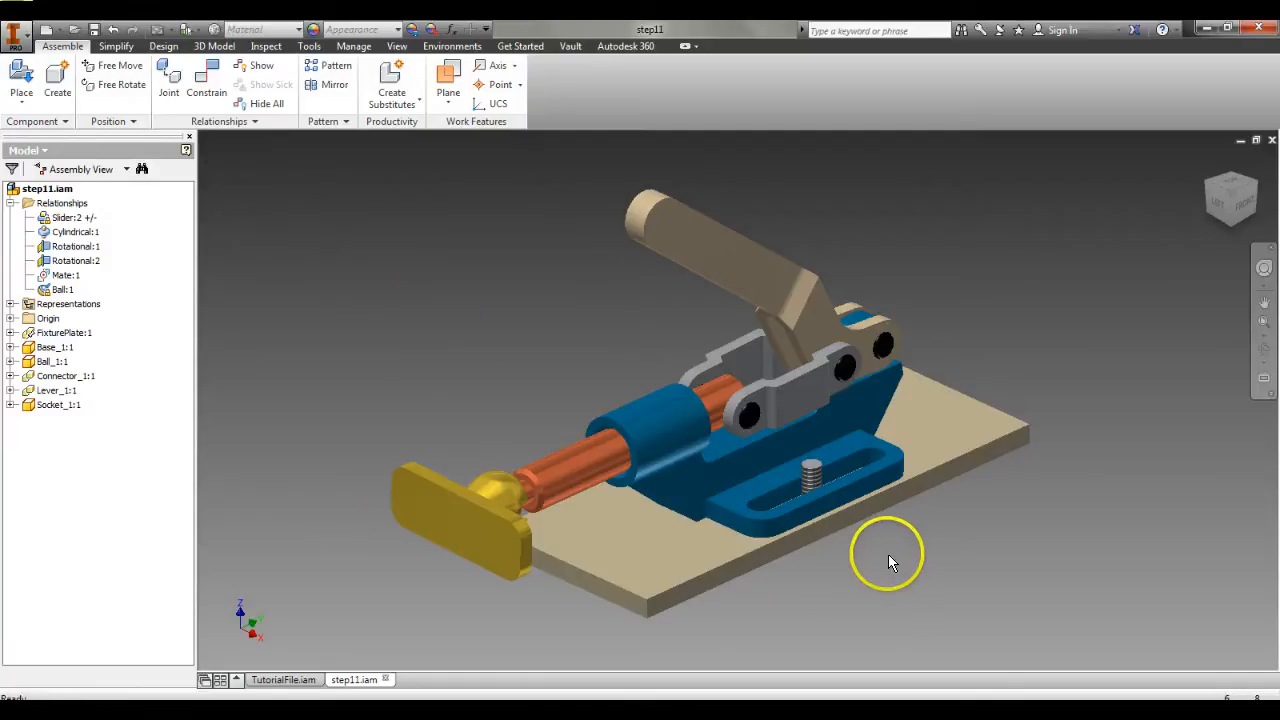
left_click(16, 30)
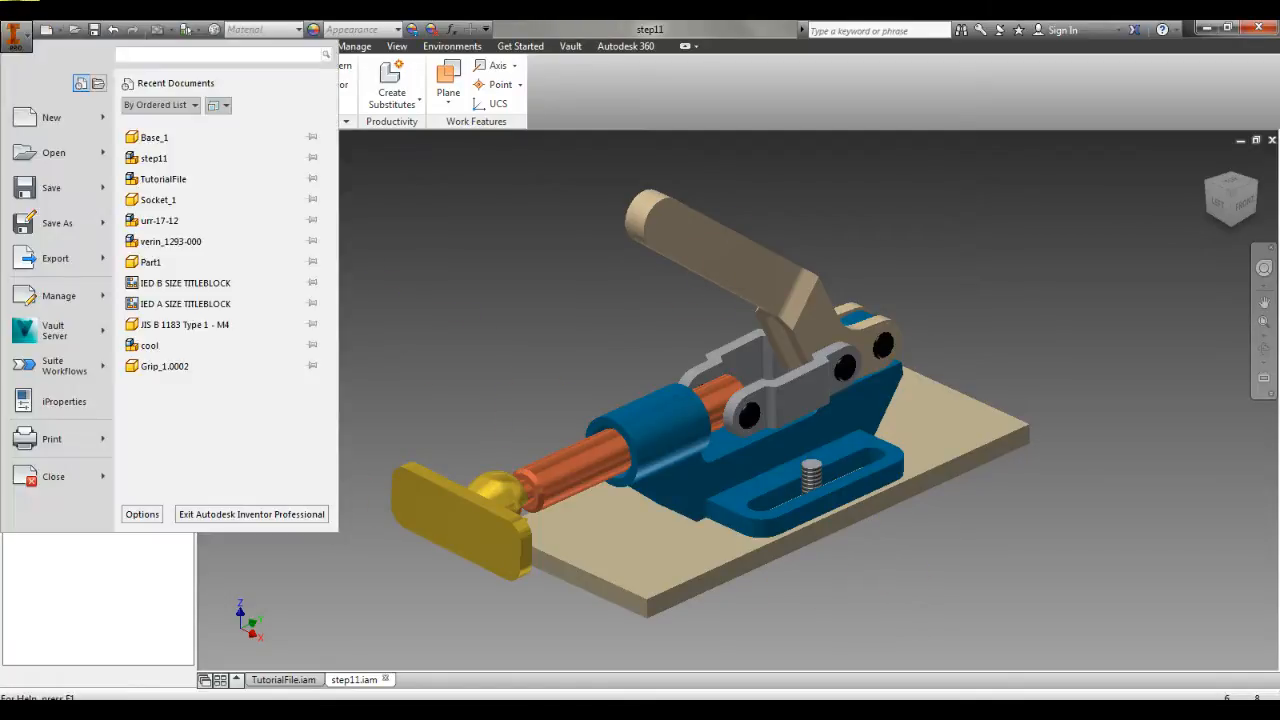
left_click(56, 258)
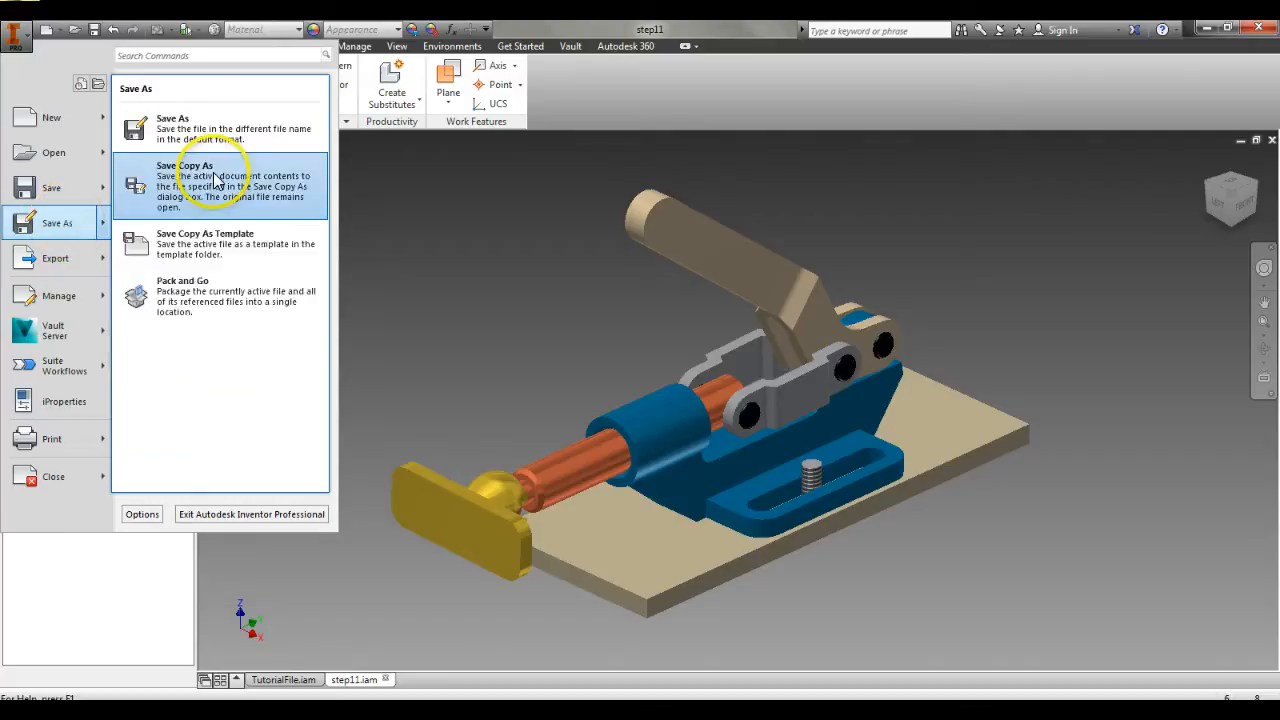
left_click(186, 184)
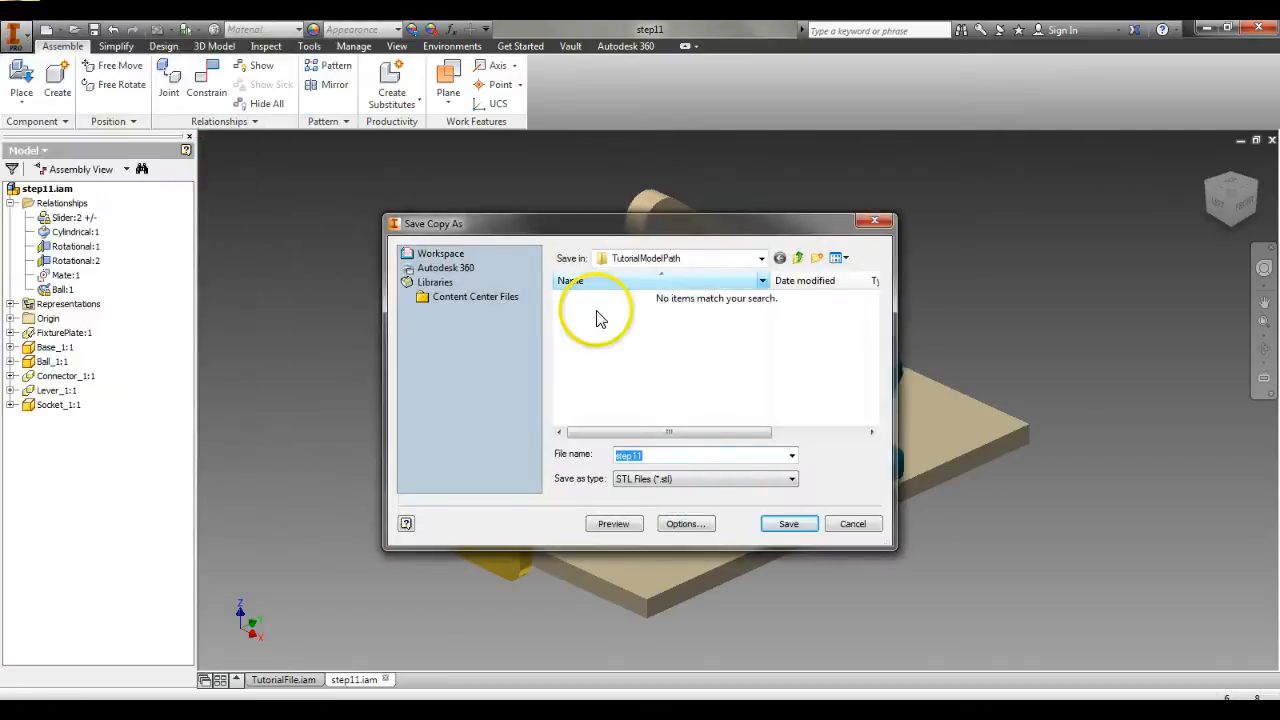
Step: Keep STL as the type, browse to Desktop > Demos and name the copy assembly1
left_click(792, 478)
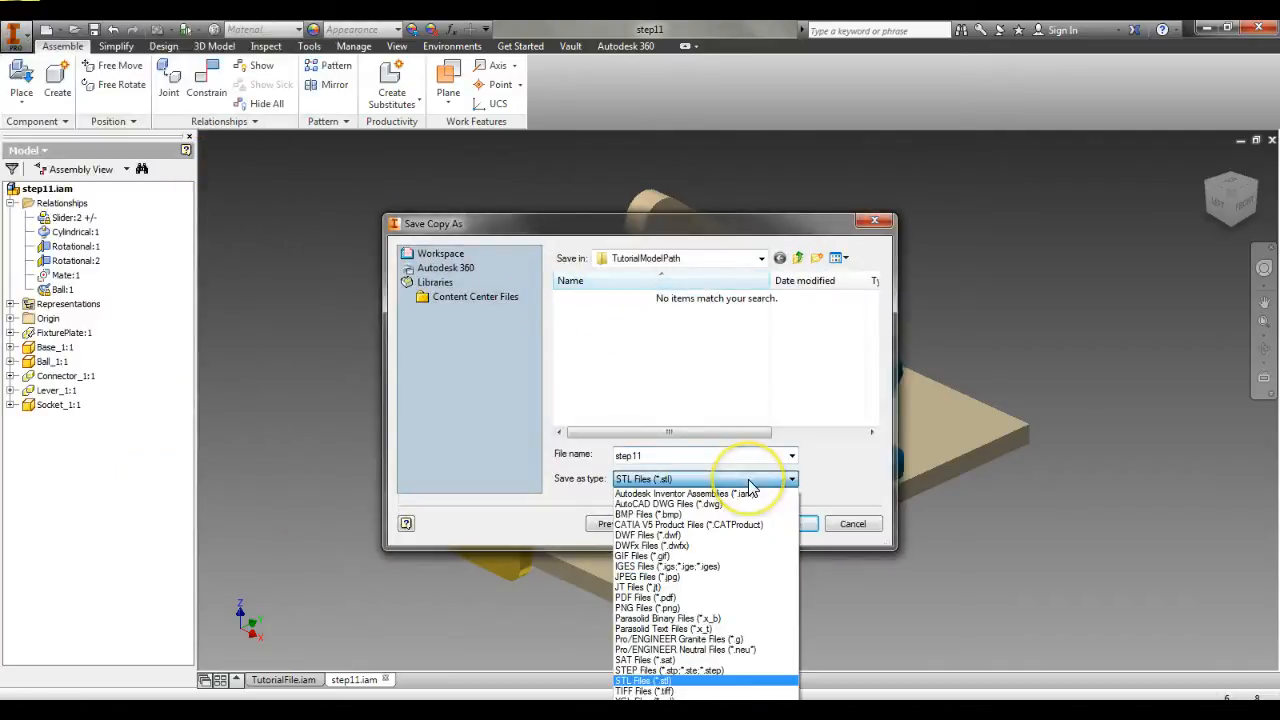
left_click(644, 680)
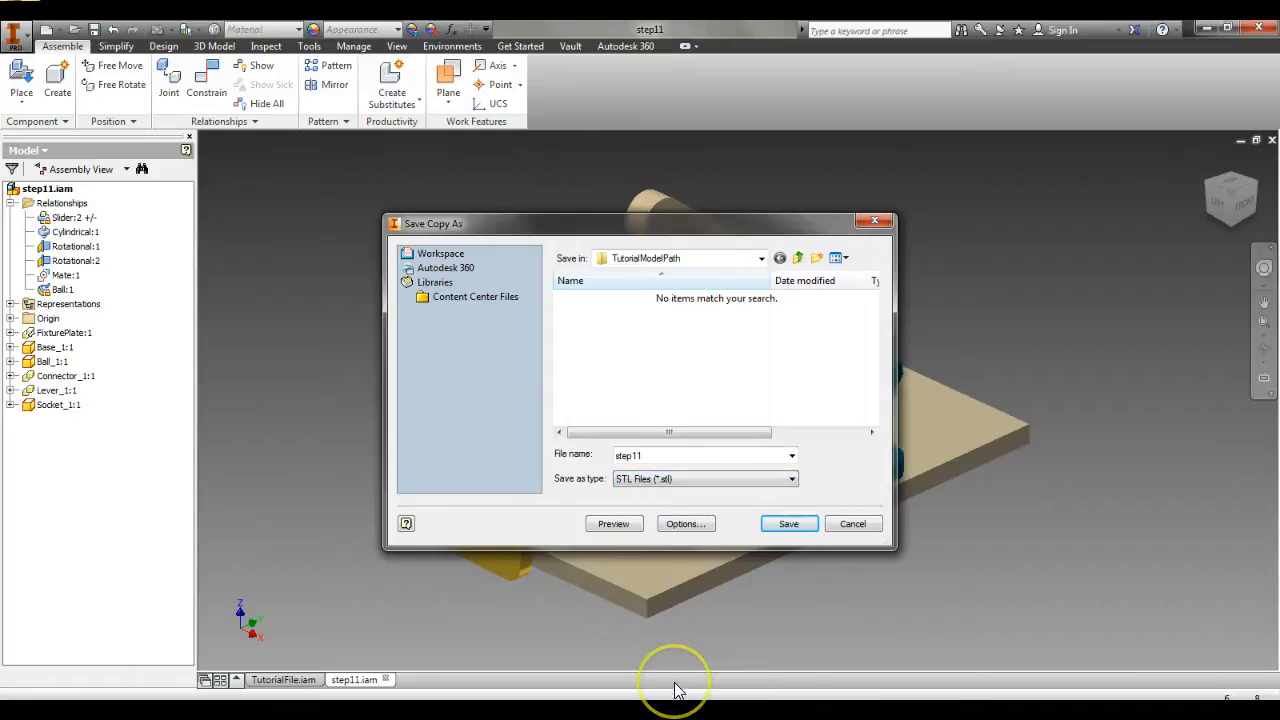
left_click(760, 258)
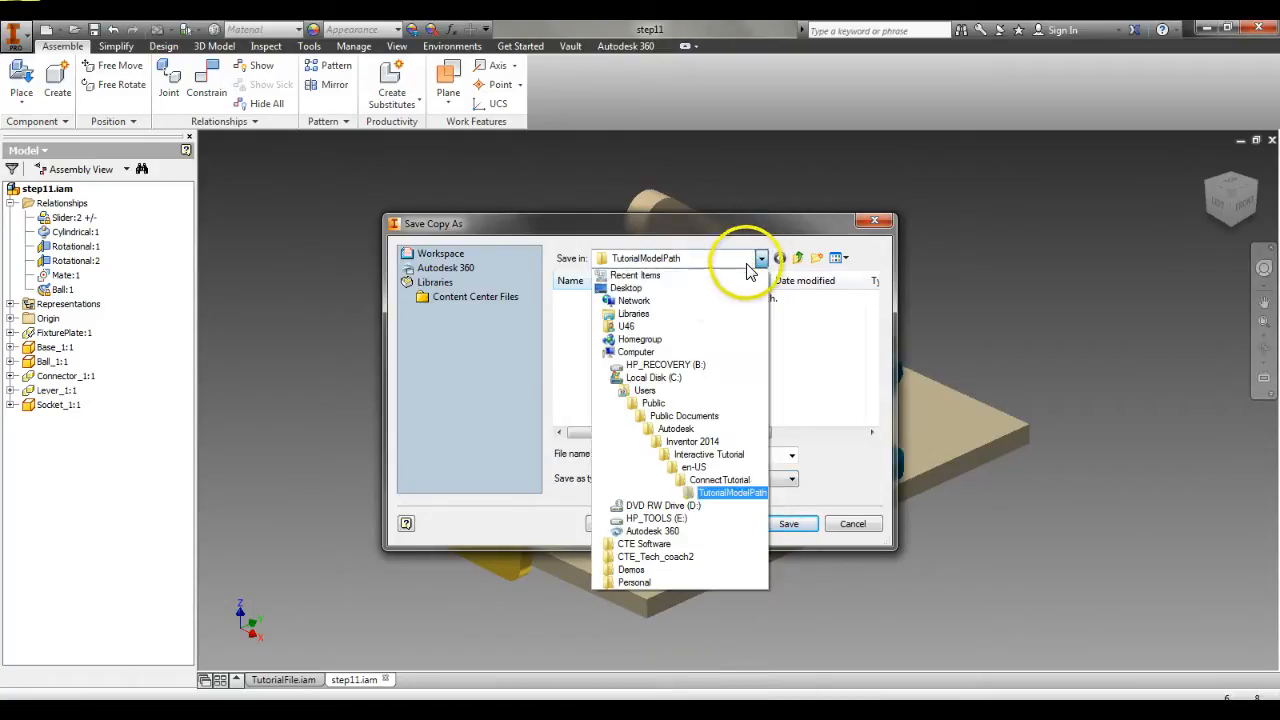
left_click(626, 288)
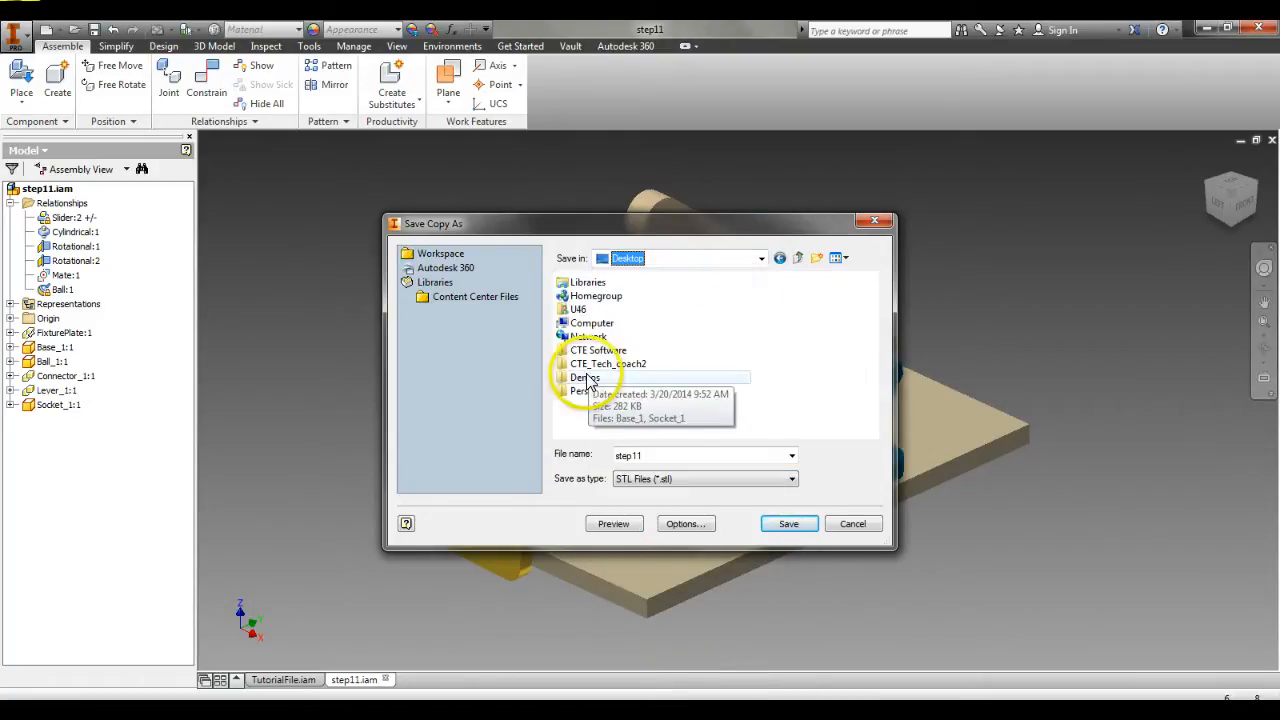
double_click(584, 376)
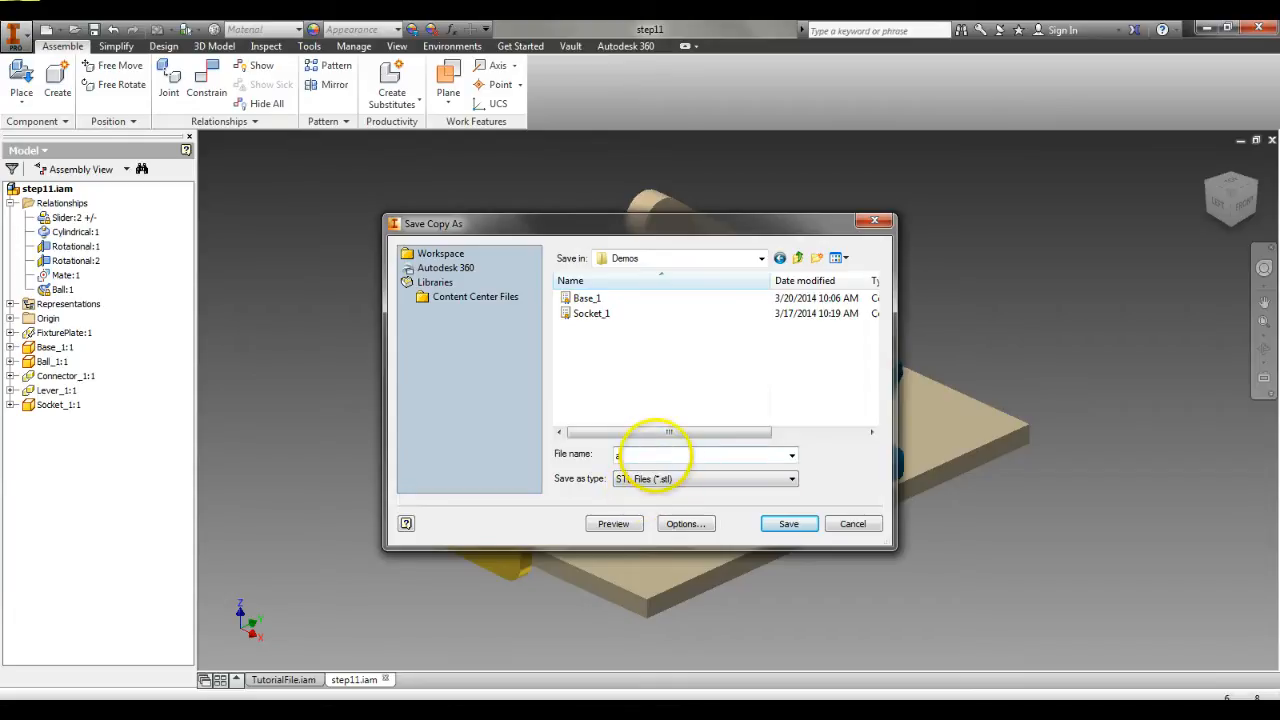
type("assembly1")
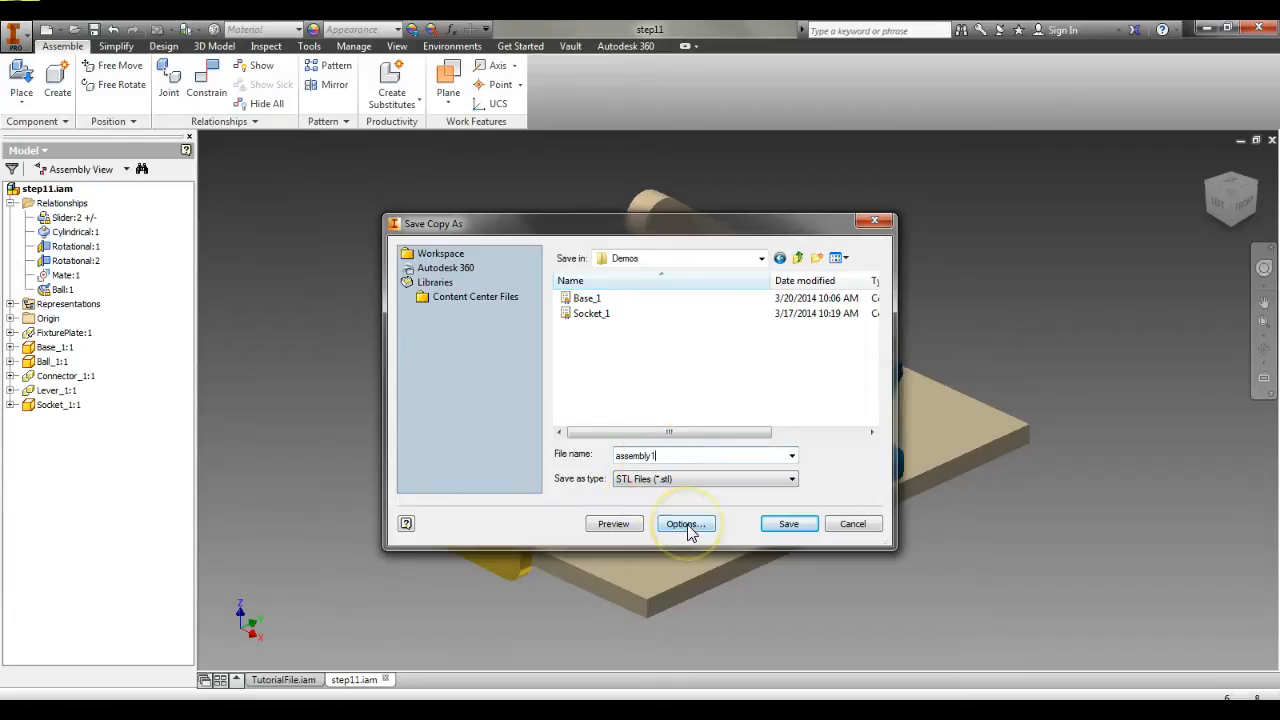
Step: Confirm inch units in the STL options and save the step11 copy into Demos
left_click(684, 524)
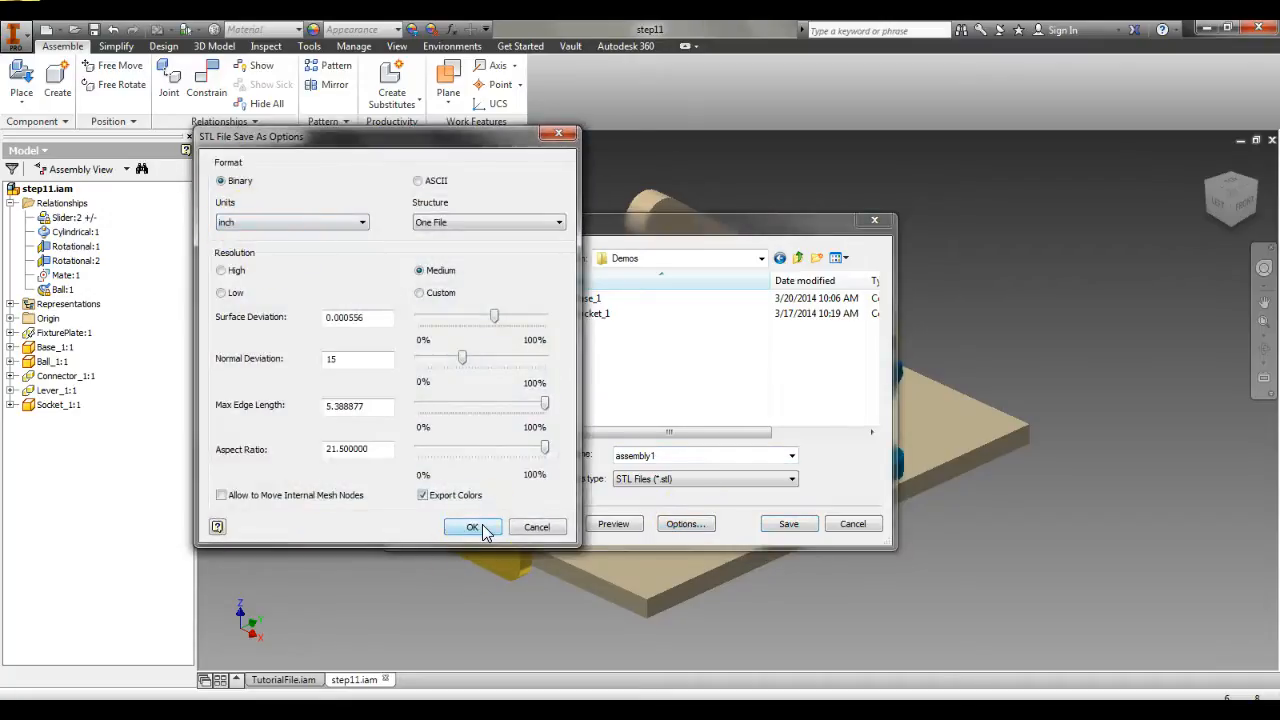
left_click(472, 528)
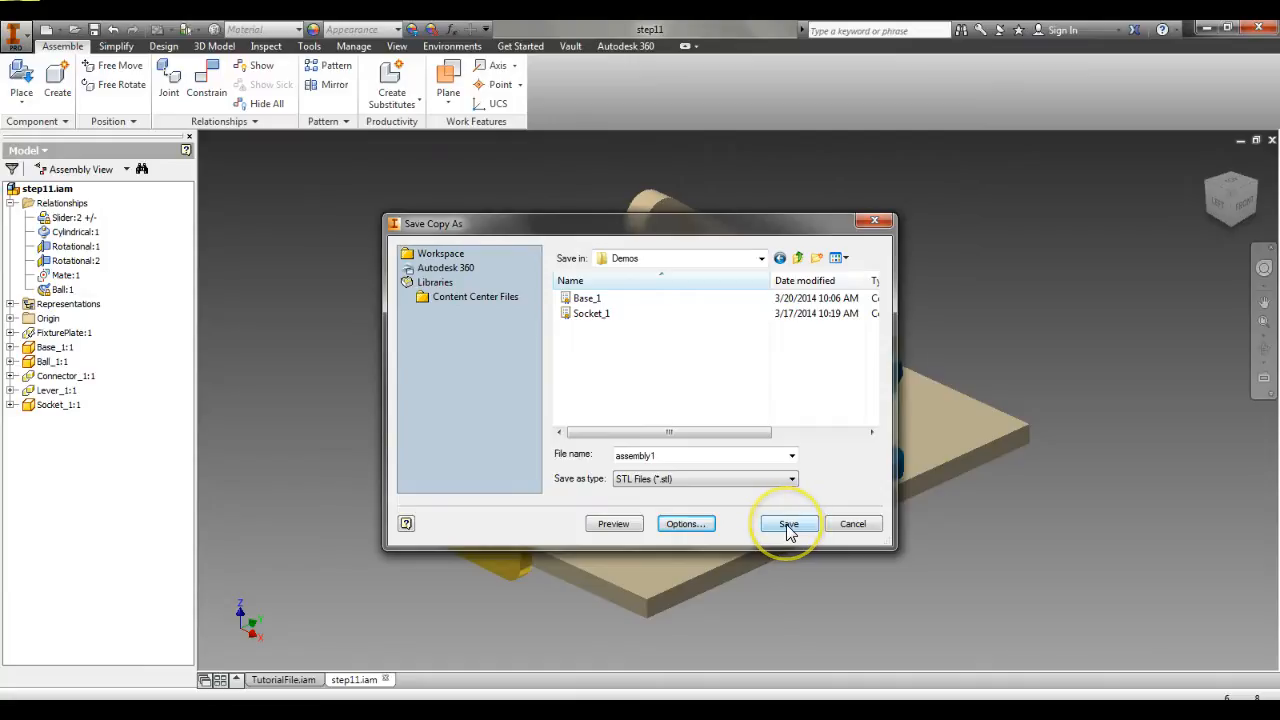
left_click(788, 524)
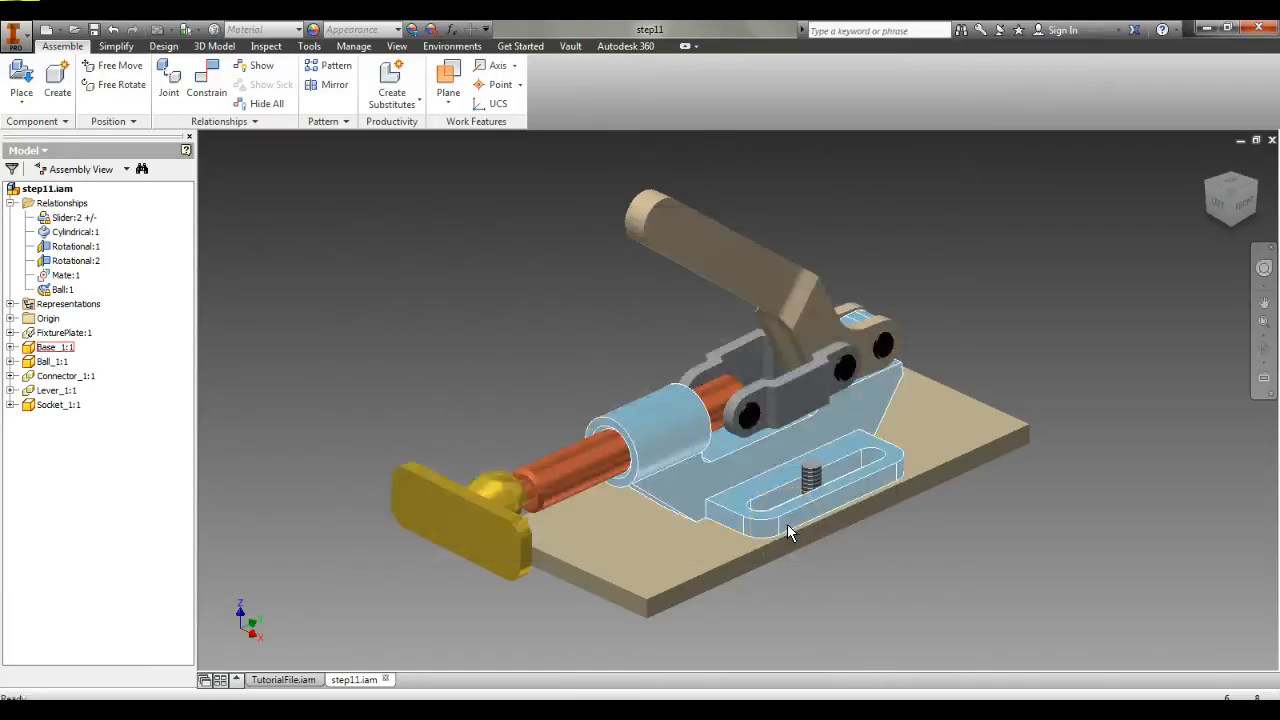